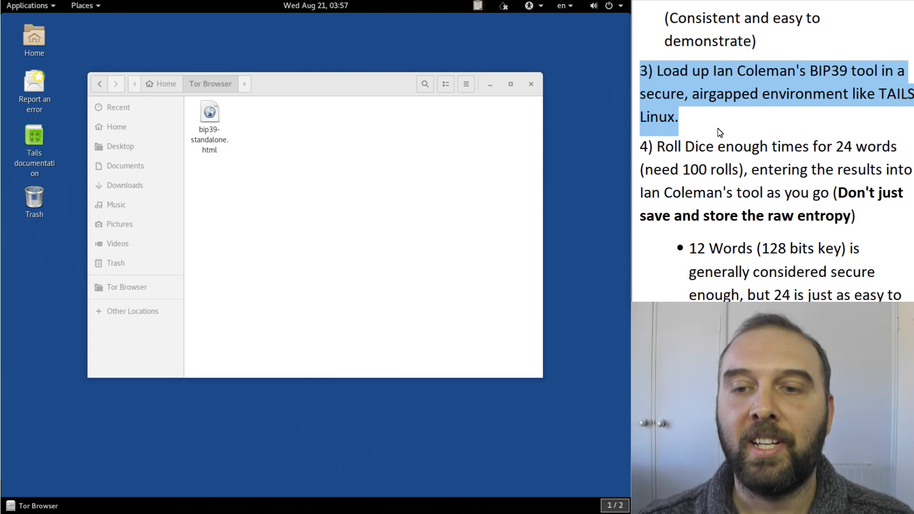
pyautogui.moveTo(349, 130)
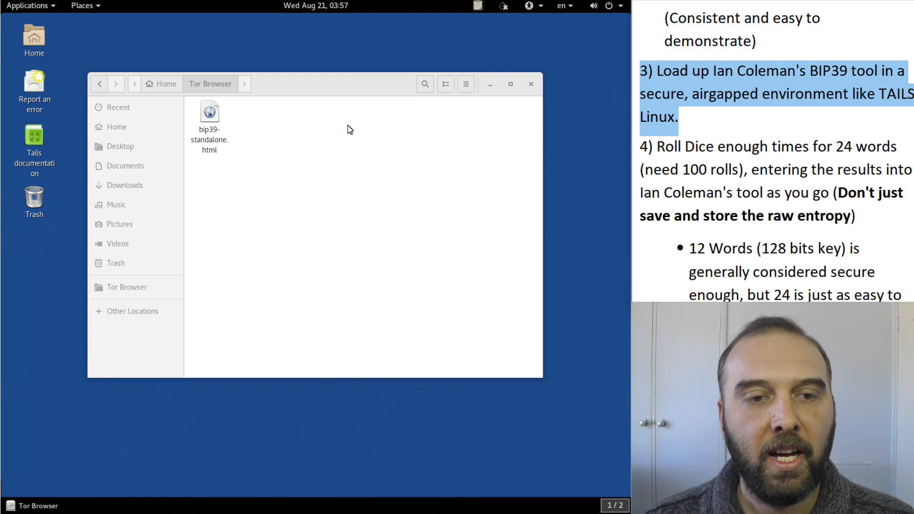
# Step: Select bip39-standalone.html in the Tor Browser folder
pyautogui.click(209, 113)
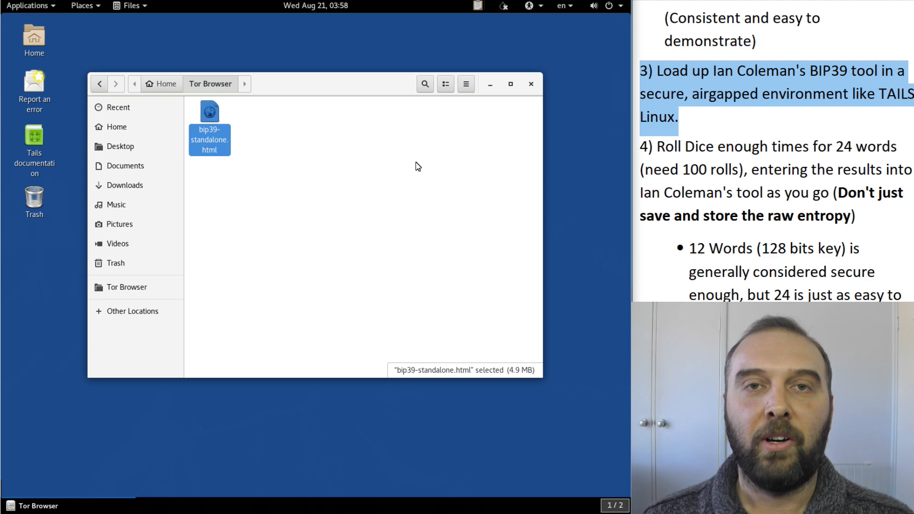
# Step: Load bip39-standalone.html in the browser and reveal the entropy details for dice-roll input
pyautogui.doubleClick(210, 112)
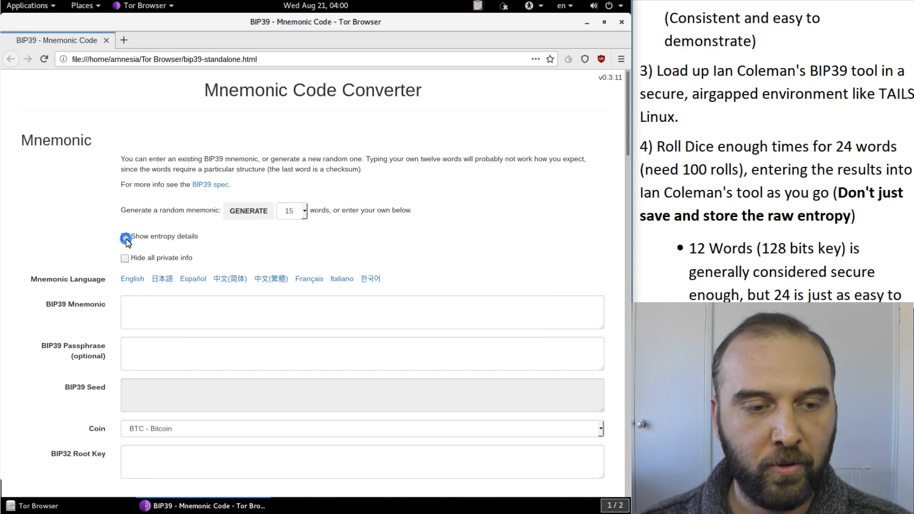
pyautogui.click(125, 236)
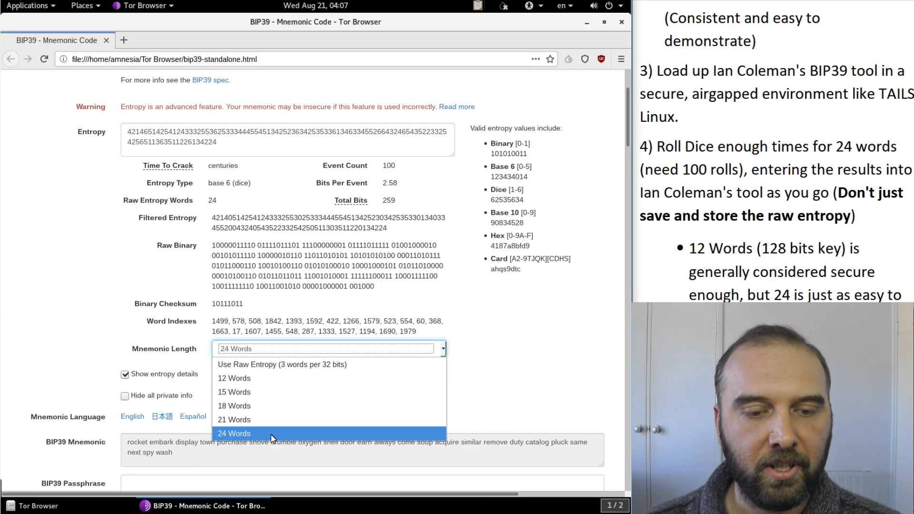
# Step: Keep Mnemonic Length at 24 Words and move down to the generated seed and root key
pyautogui.click(234, 434)
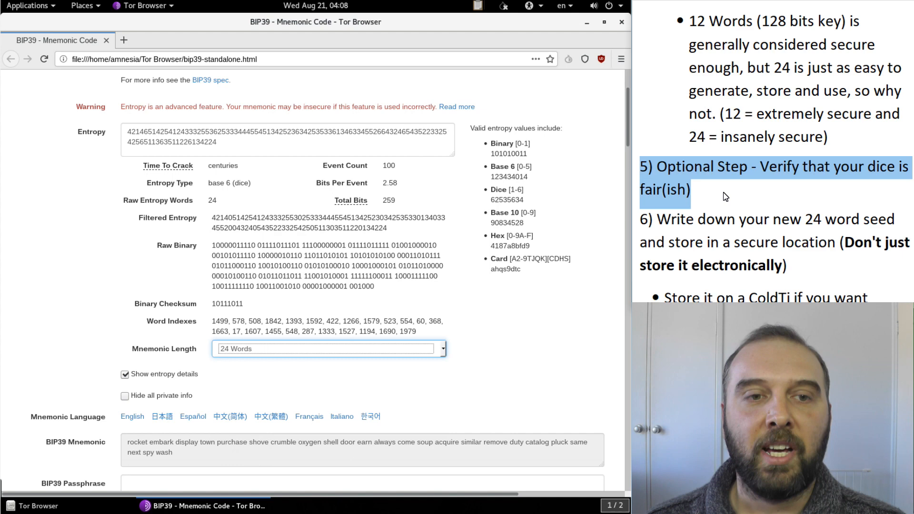
pyautogui.moveTo(337, 156)
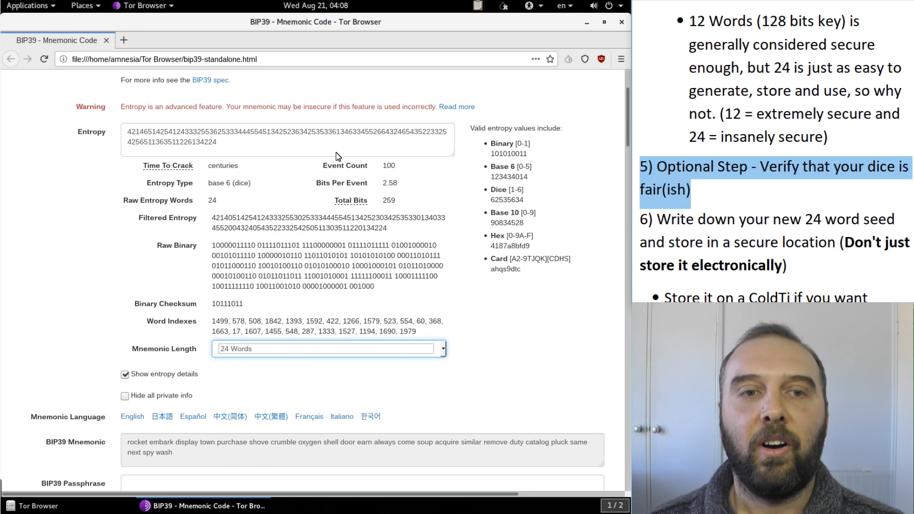
pyautogui.scroll(-3)
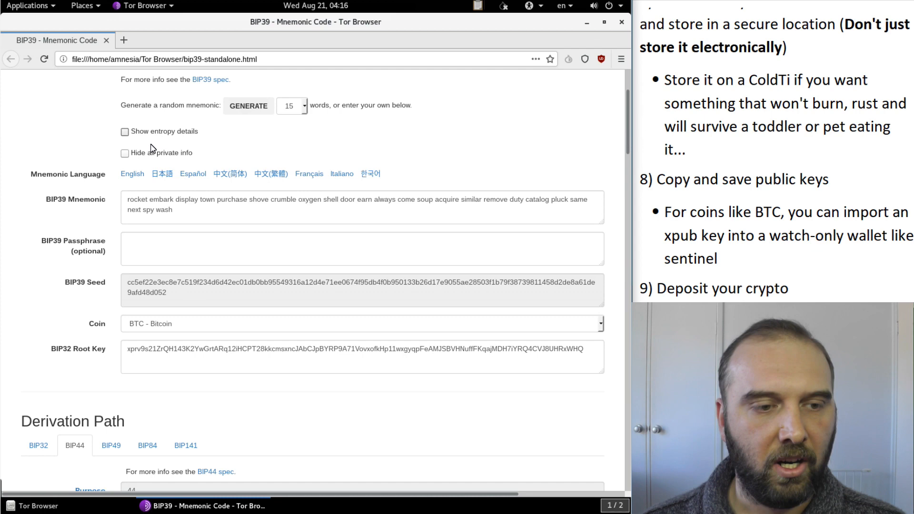
# Step: Tick Hide all private info and reach the BIP44 derivation path section
pyautogui.scroll(-3)
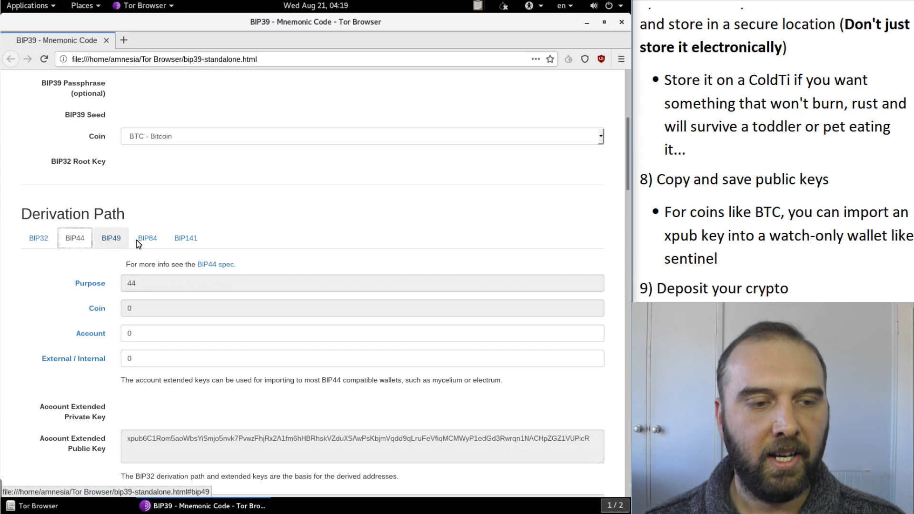
pyautogui.moveTo(115, 263)
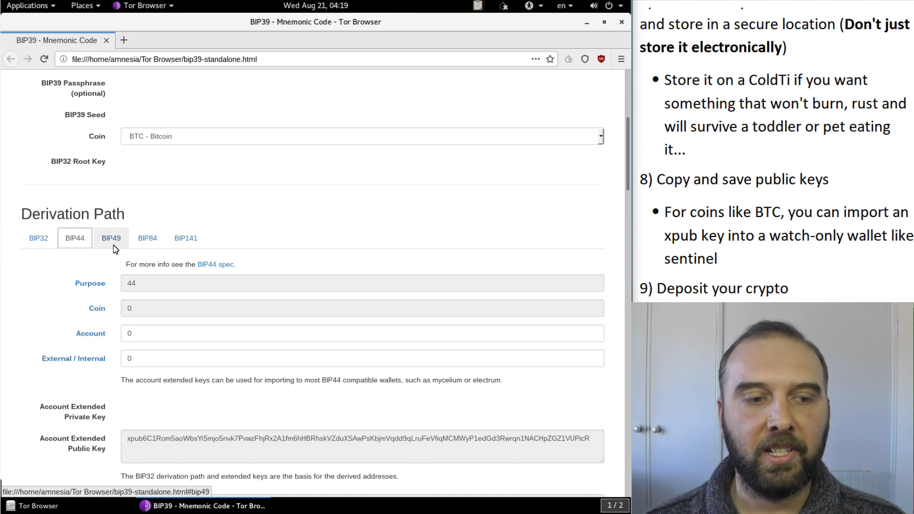
pyautogui.click(74, 238)
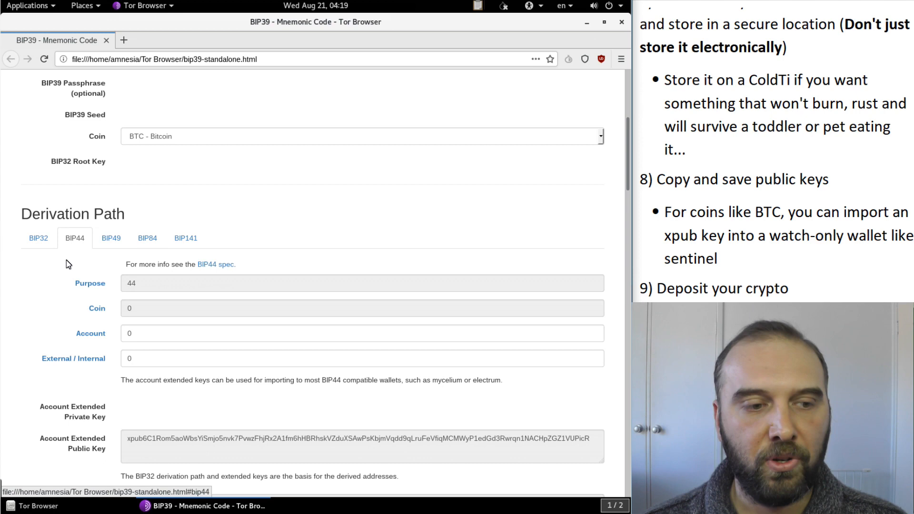
pyautogui.scroll(-3)
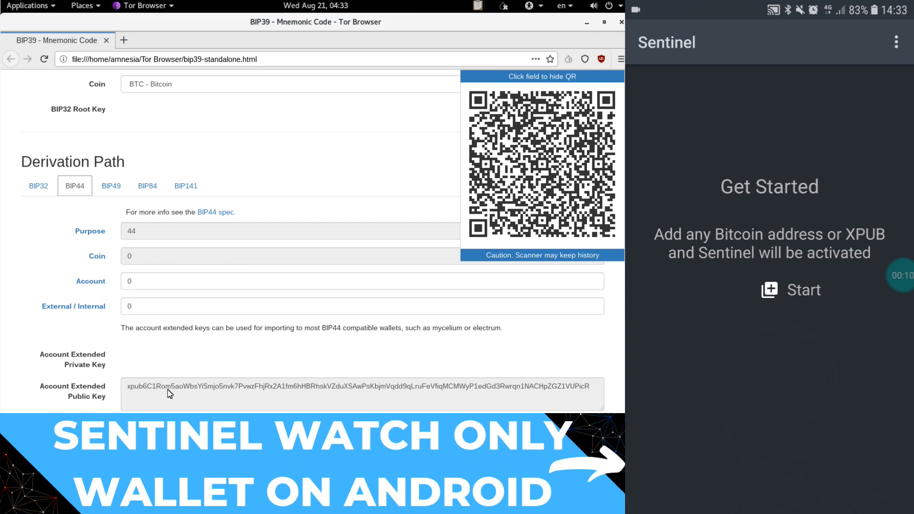
# Step: Dismiss the QR code of the BIP44 Account Extended Public Key
pyautogui.click(791, 289)
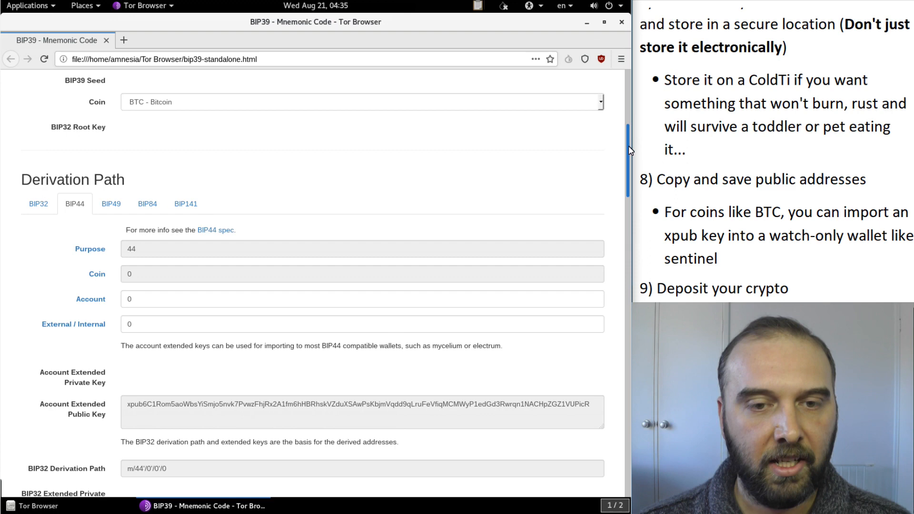
# Step: Set Coin to ETH, copy the first nine derived paths and addresses, and bring gedit onto the screen
pyautogui.click(362, 100)
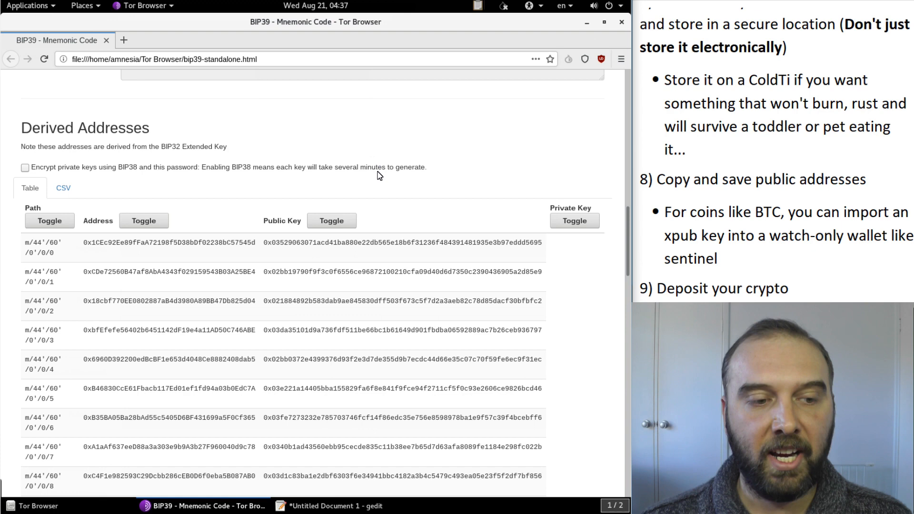
pyautogui.click(331, 221)
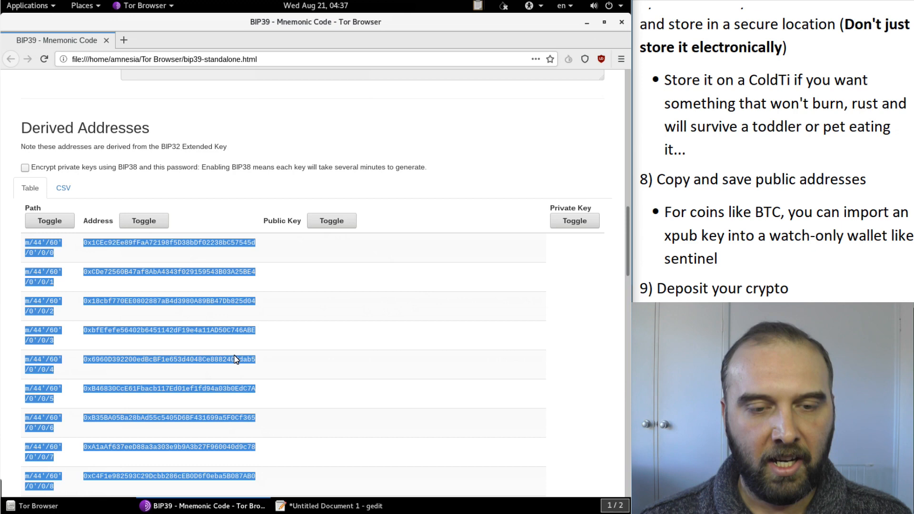
pyautogui.click(329, 505)
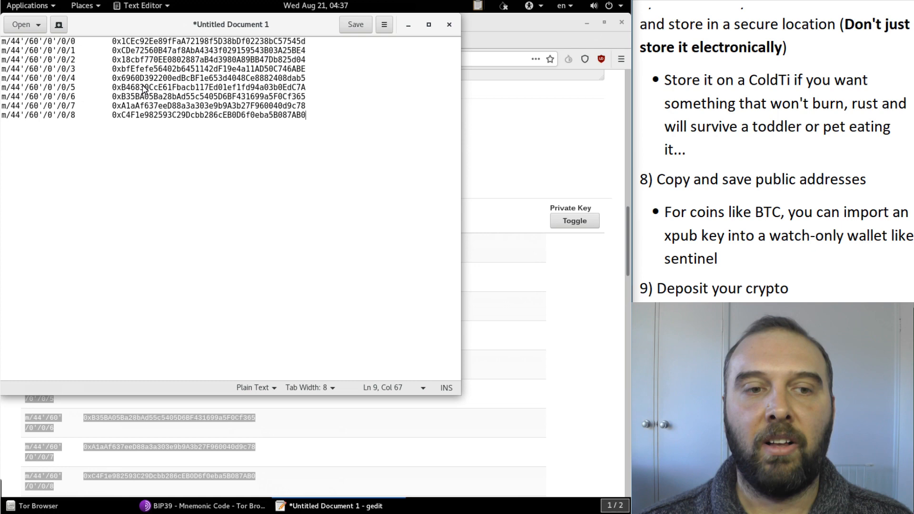
pyautogui.moveTo(168, 59); pyautogui.dragTo(305, 115)
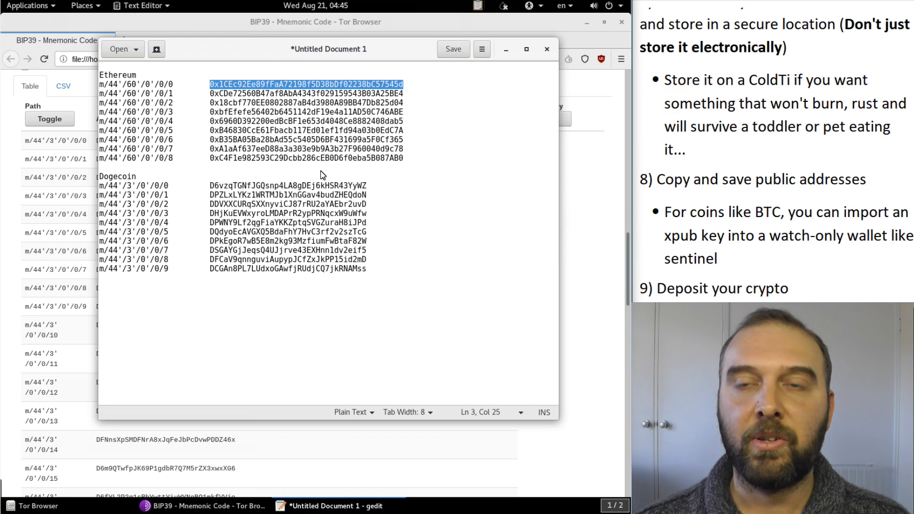
pyautogui.moveTo(615, 192)
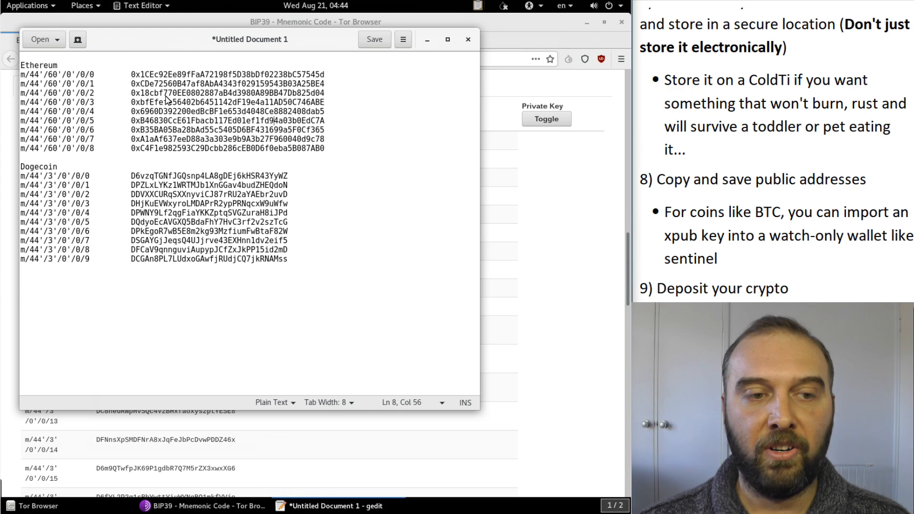
# Step: Select the Ethereum address ending 746ABE in the gedit document
pyautogui.doubleClick(197, 108)
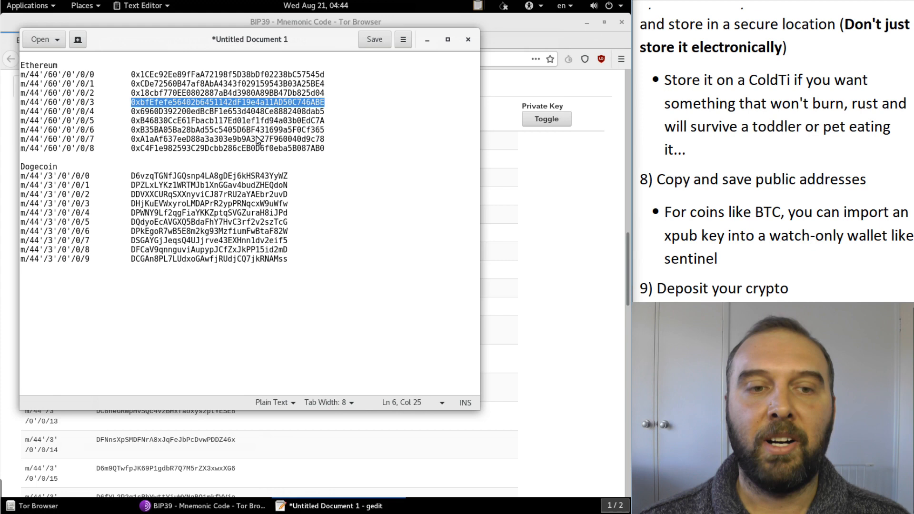